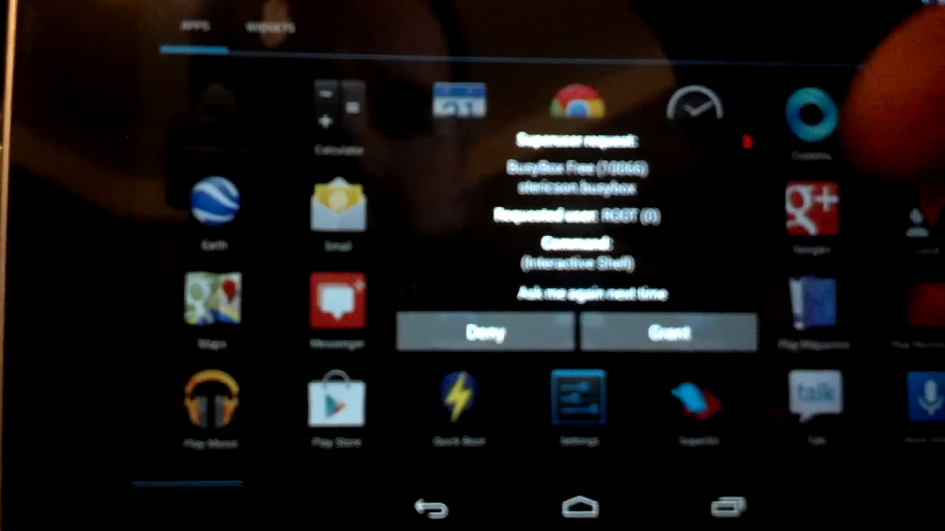
Grant BusyBox Free's superuser request for root access to an interactive shell.
{"action": "left_click", "coordinate": [667, 332]}
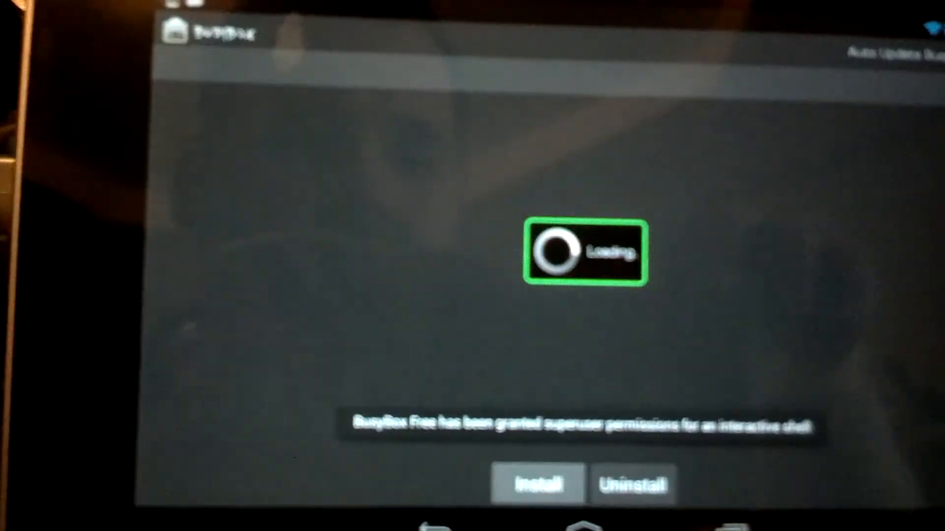